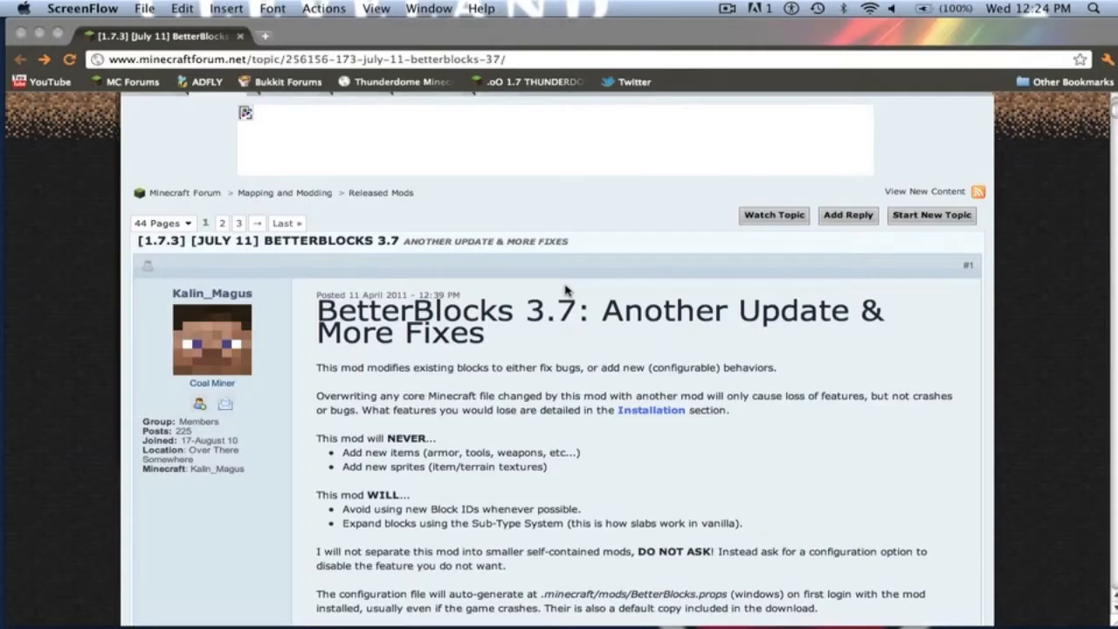
mouse_move(337, 32)
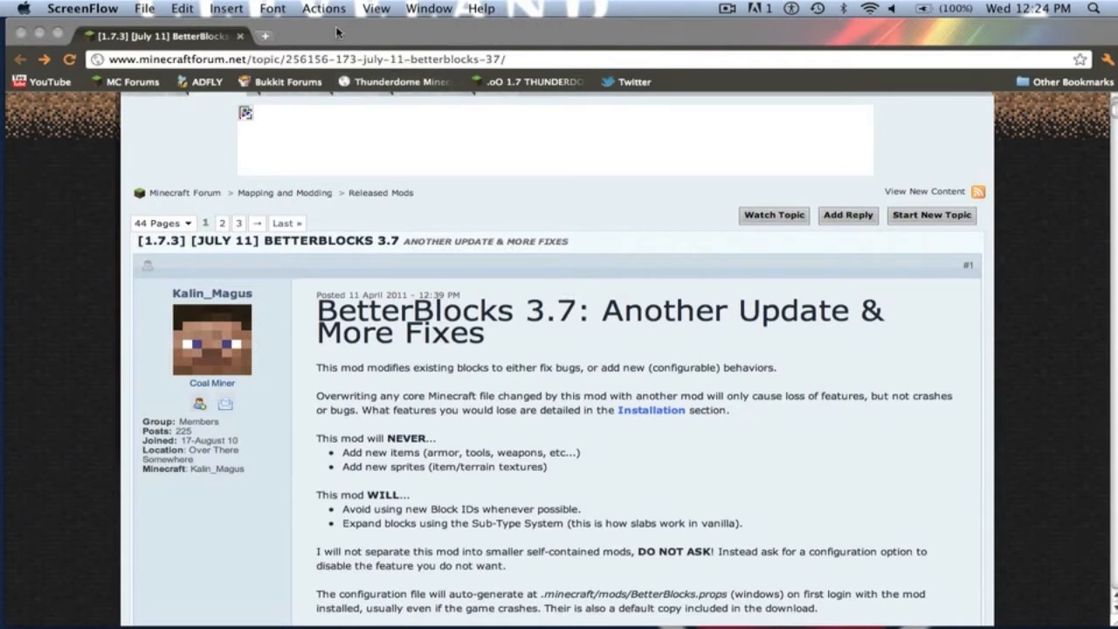
mouse_move(353, 48)
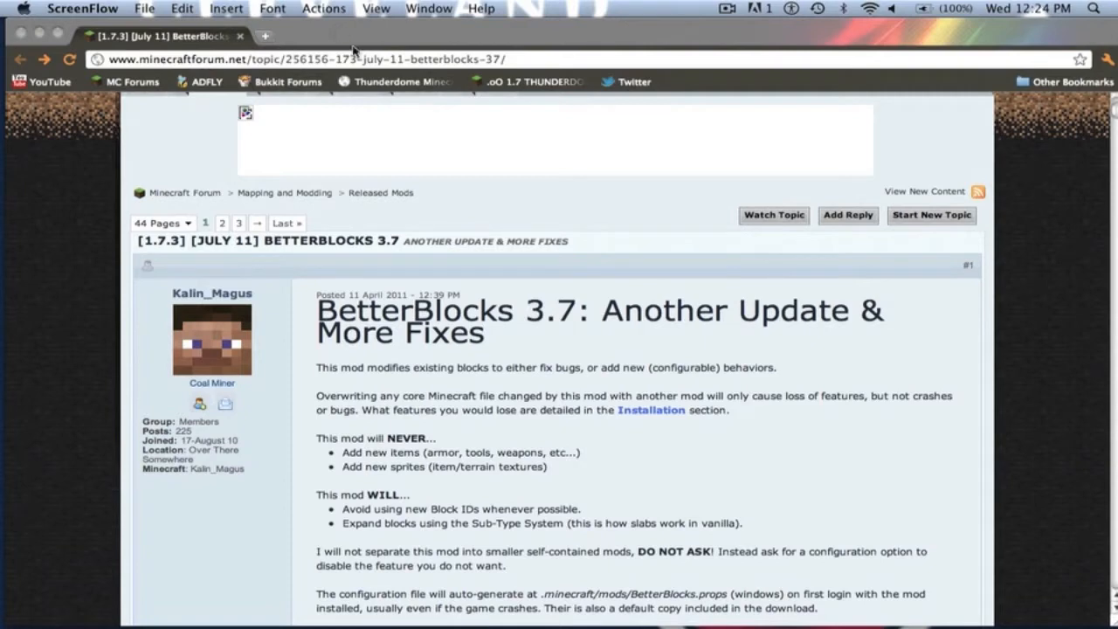
mouse_move(946, 311)
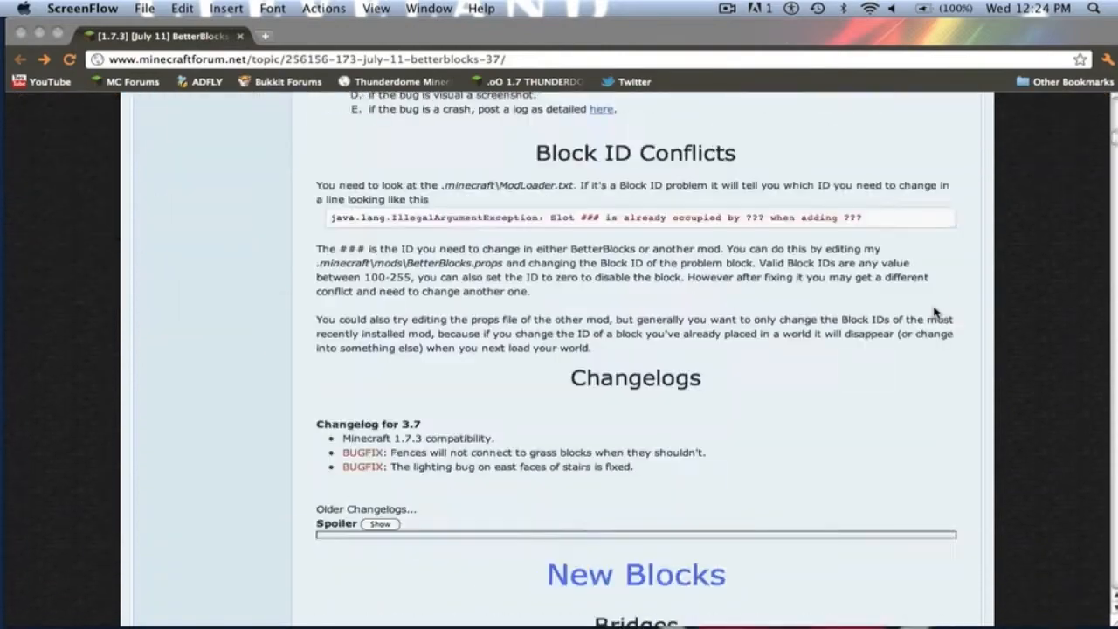
- Scroll the BetterBlocks 3.7 forum topic down to Downloads with the ModLoader and v3.7 links
scroll("down", 3)
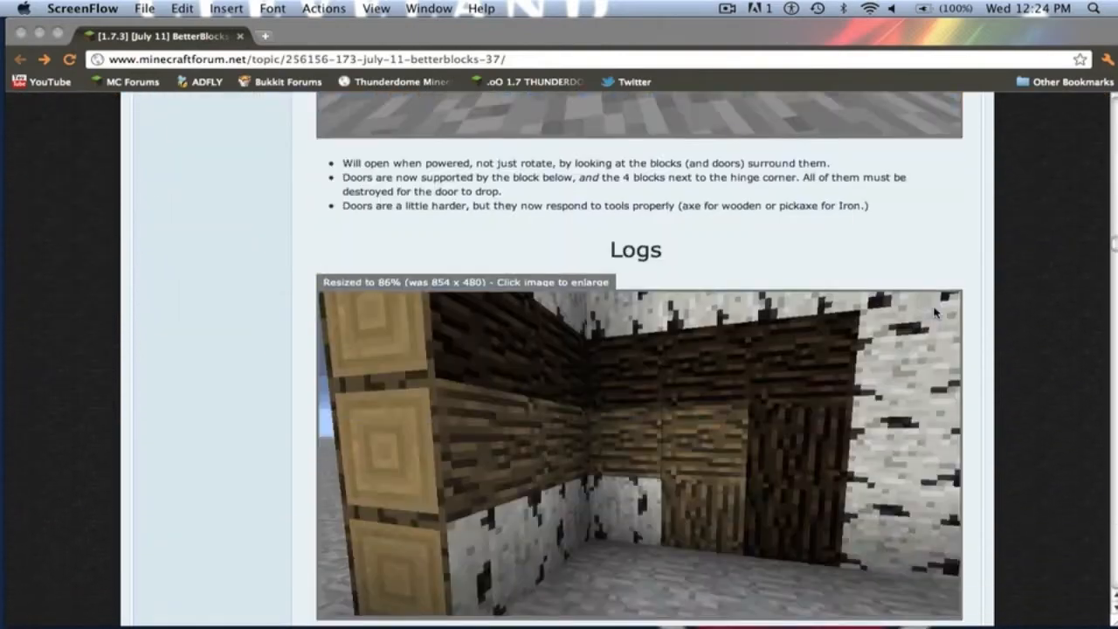
scroll("down", 3)
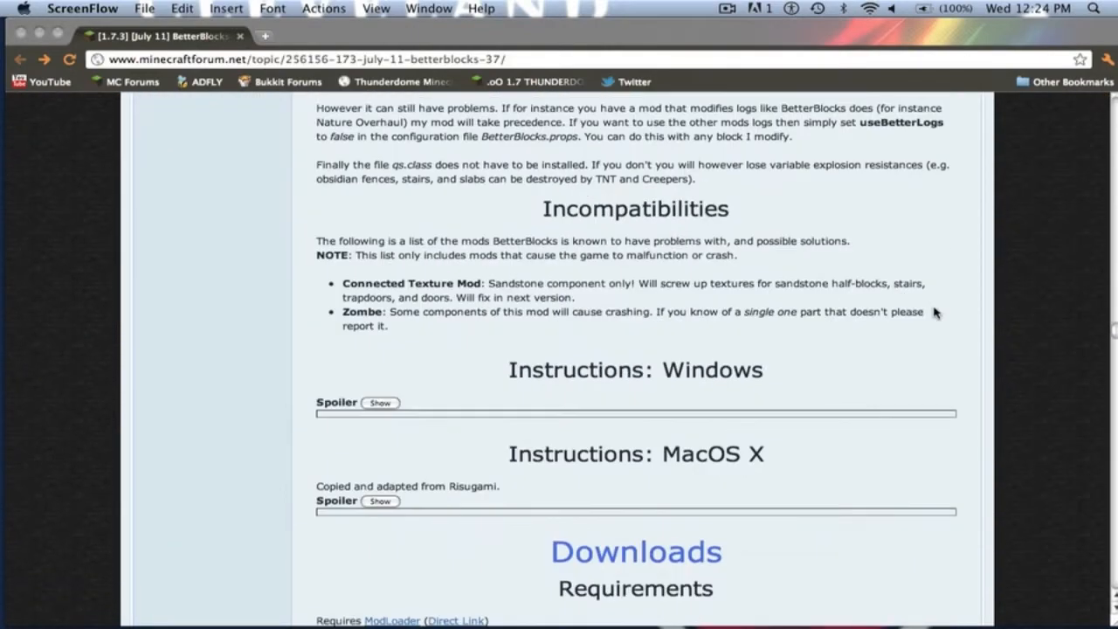
scroll("down", 3)
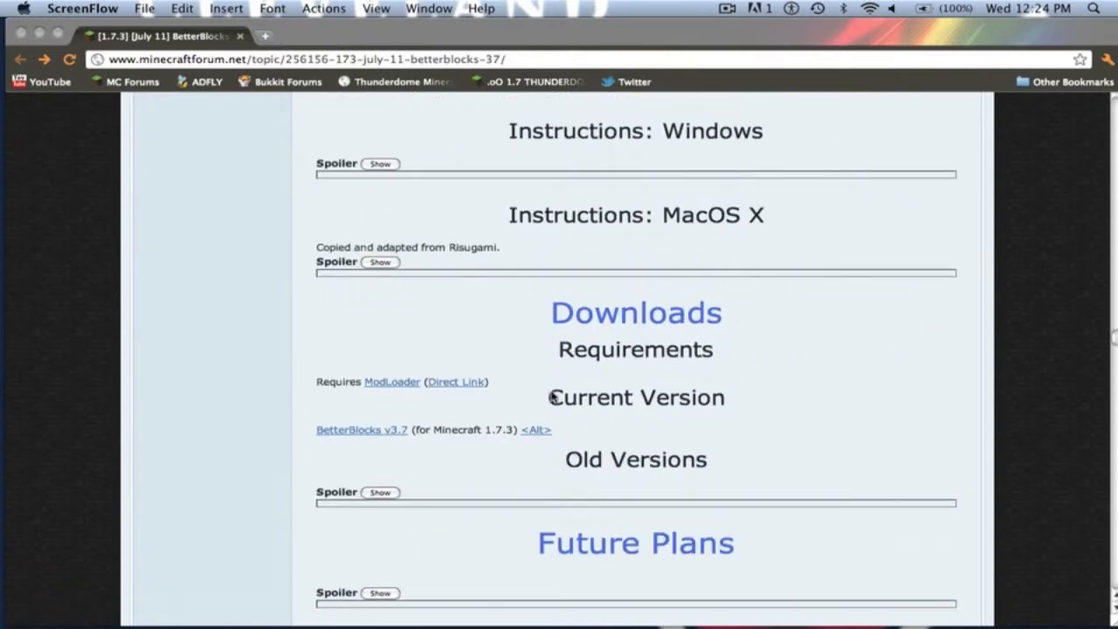
mouse_move(432, 394)
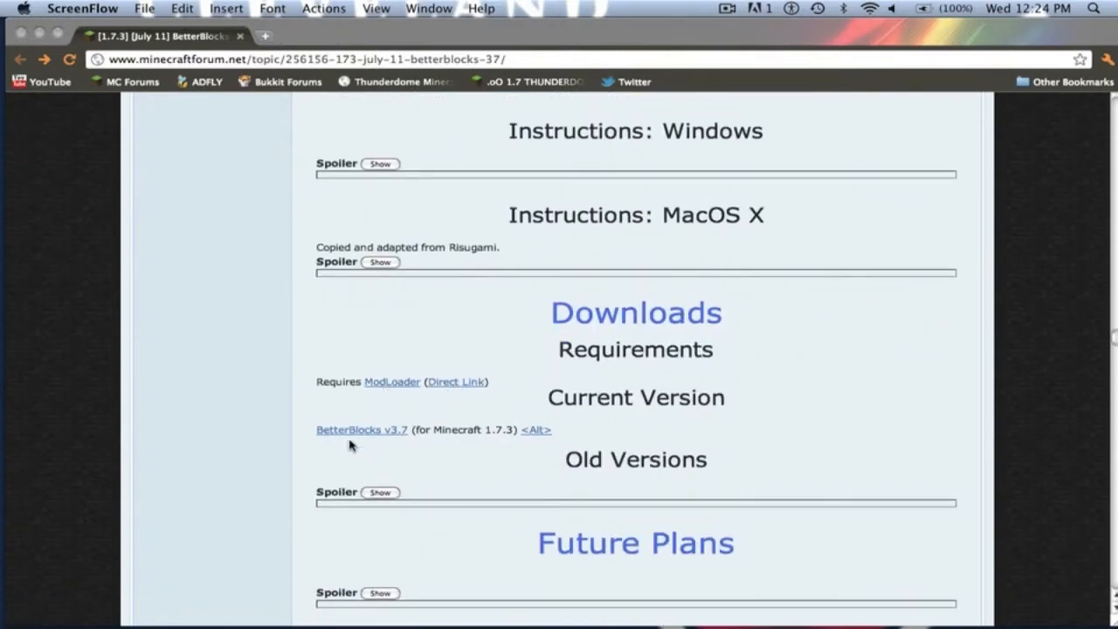
mouse_move(404, 440)
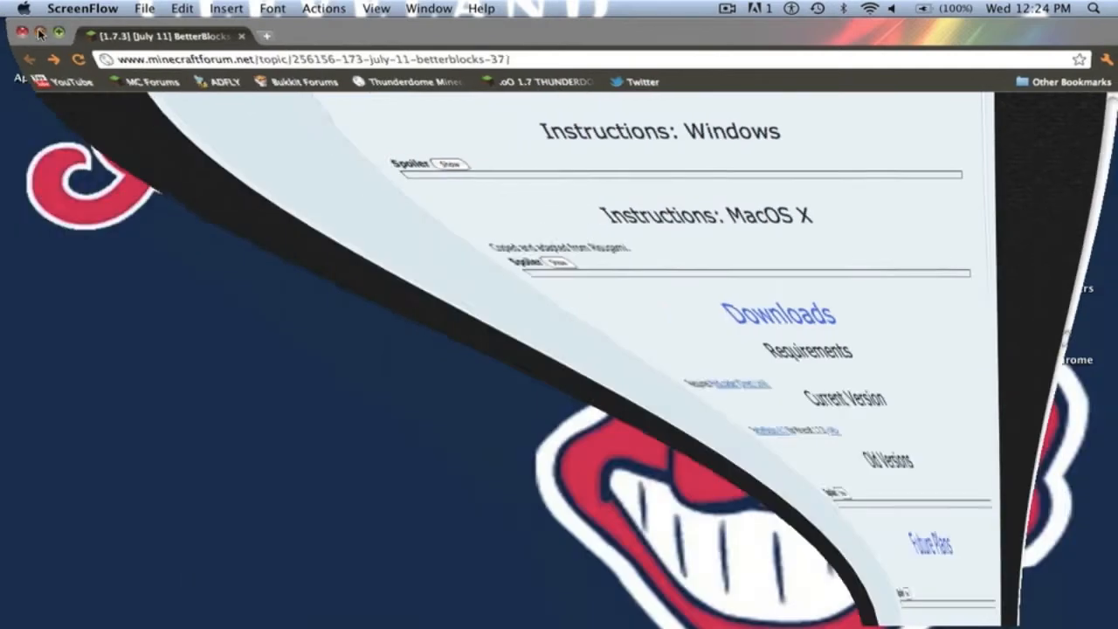
- Extract ModLoader.zip and the BetterBlocks 3.7 (Minecraft 1.7.3) zip into desktop folders
left_click(41, 35)
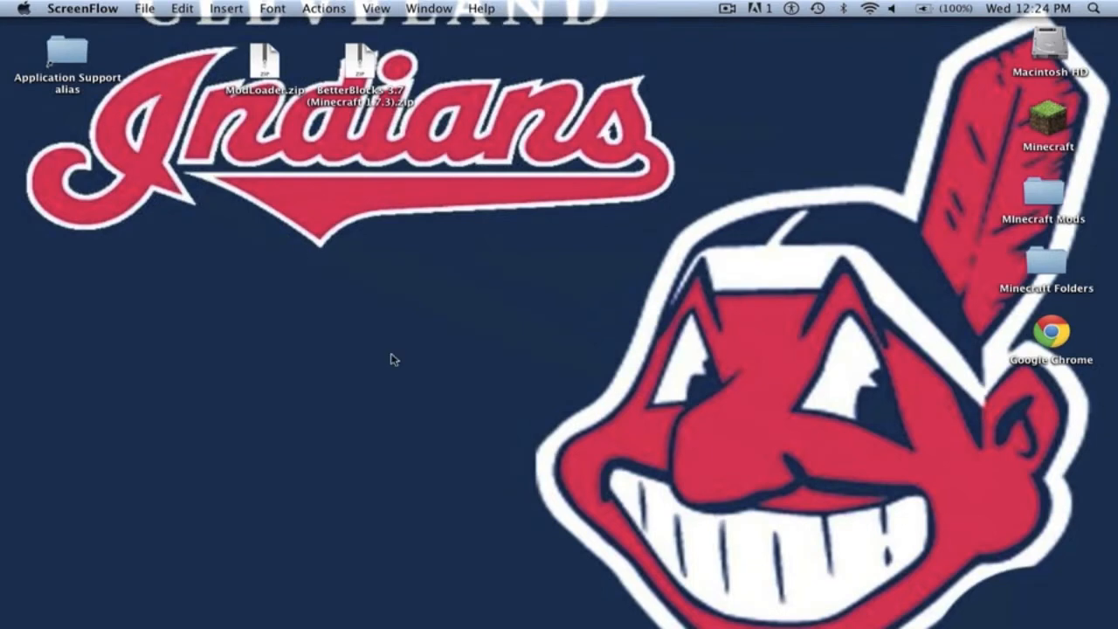
left_click(265, 66)
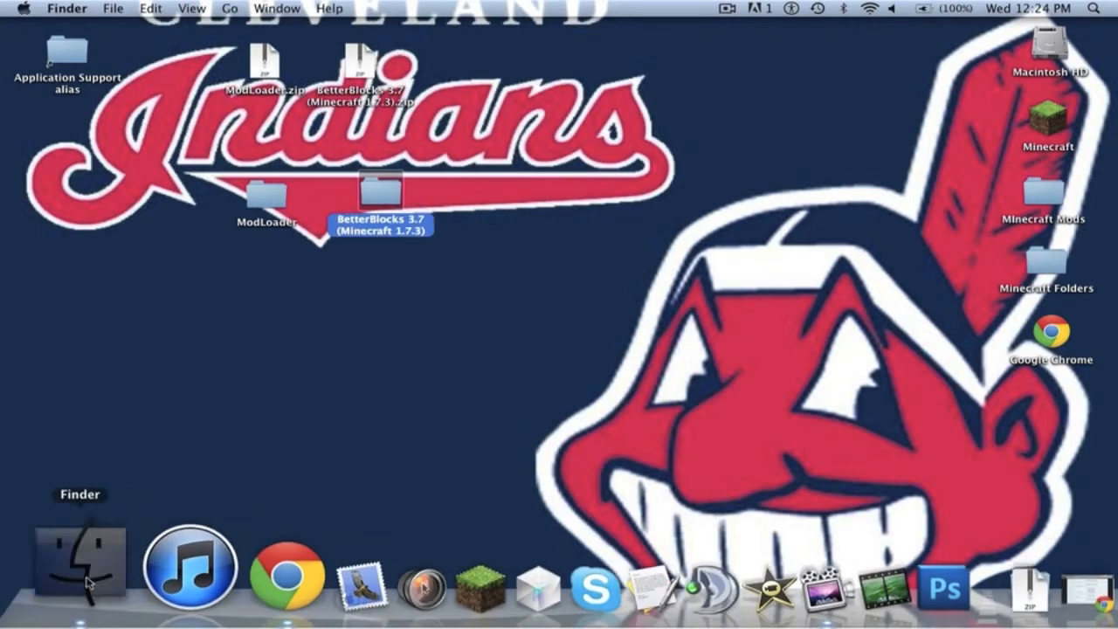
- In a new Finder window, go to minecraft > bin and copy minecraft.jar as minecraft.jar.zip
left_click(76, 564)
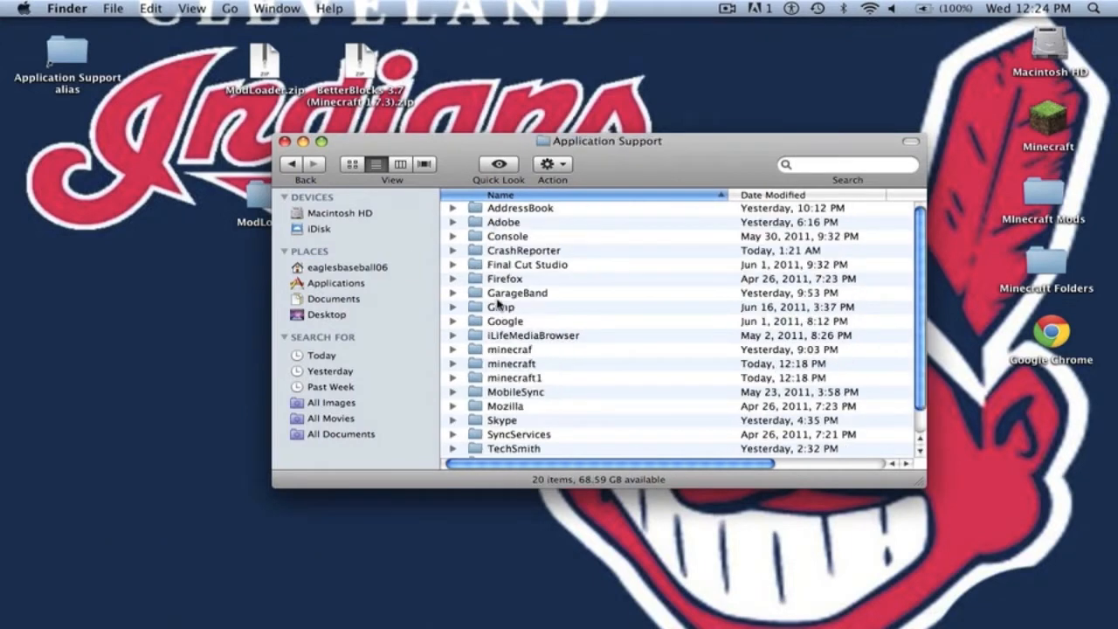
double_click(511, 363)
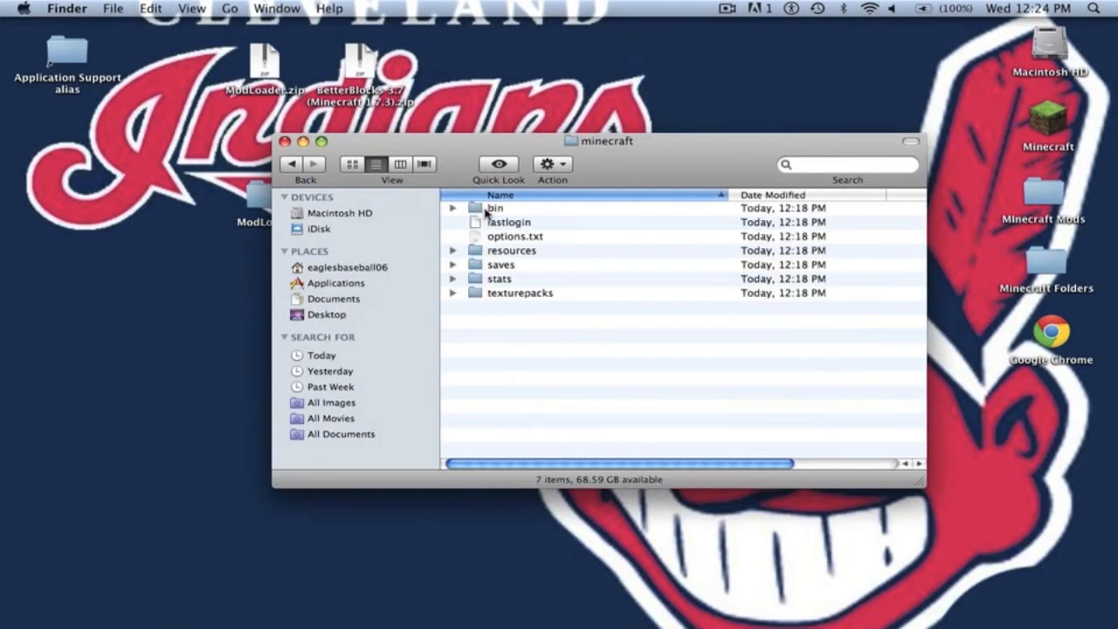
right_click(494, 264)
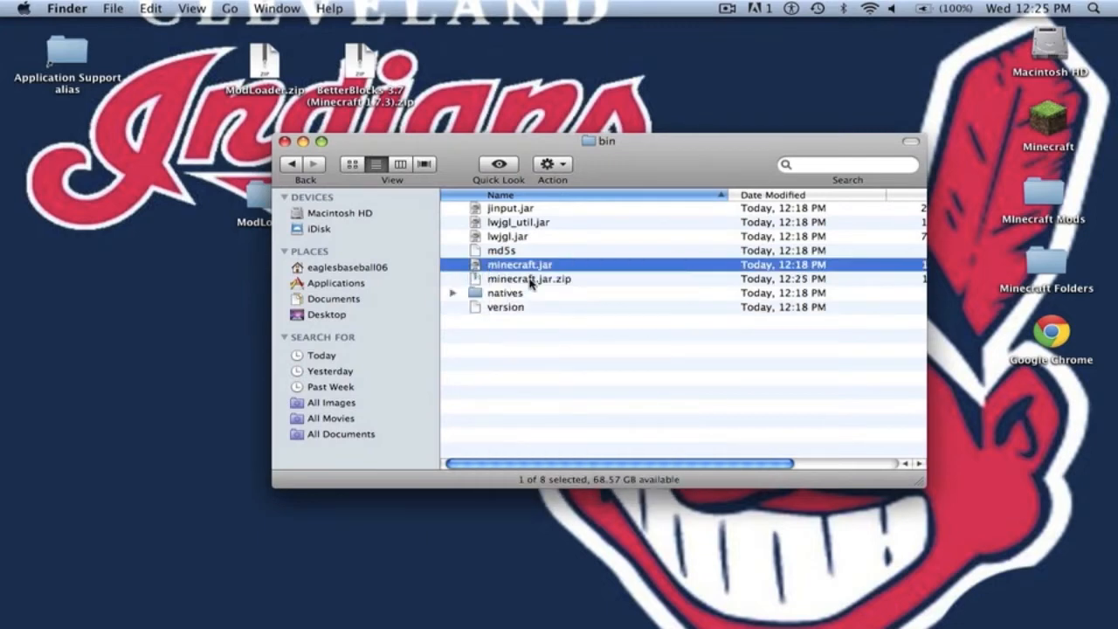
- Unpack minecraft.jar.zip, remove the original jar and zip, and rename the folder 'minecraft.jar'
double_click(530, 279)
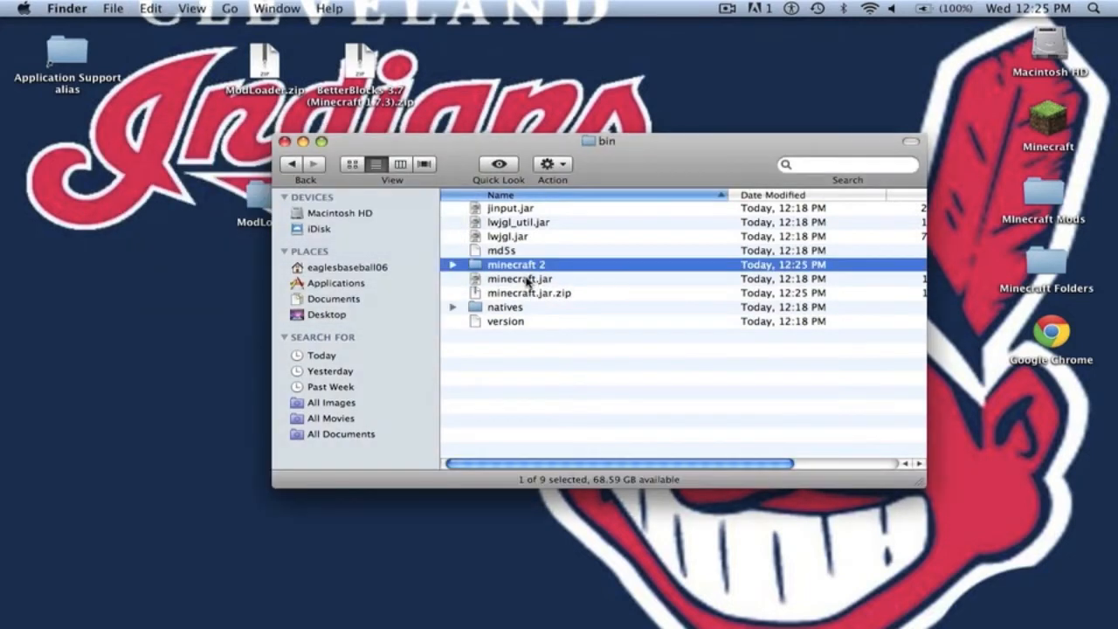
left_click(520, 279)
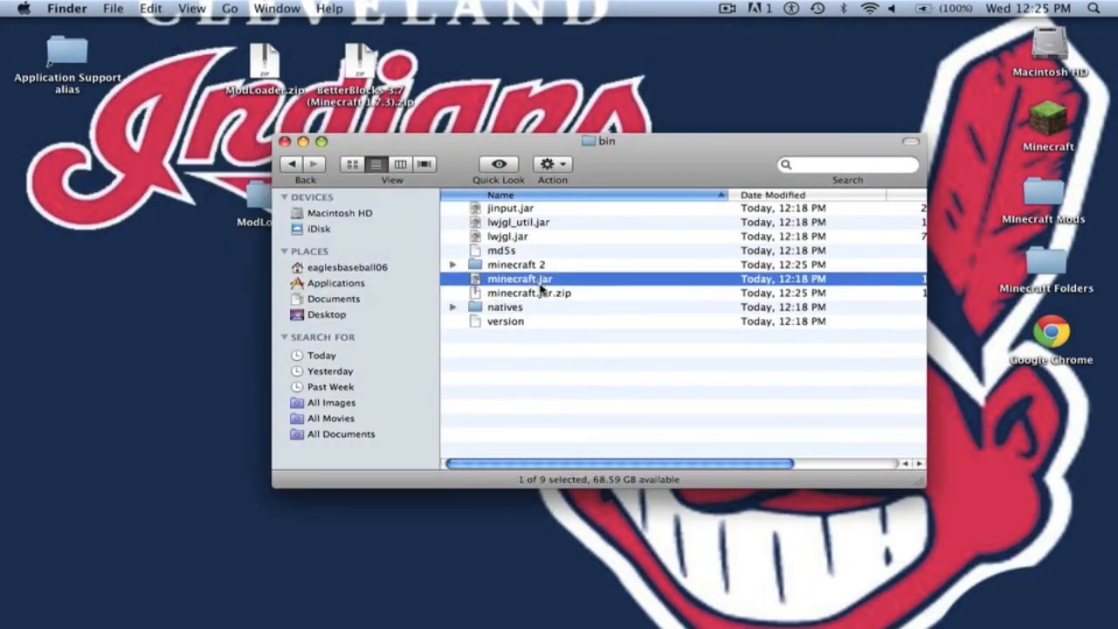
left_click(529, 293)
type("mine")
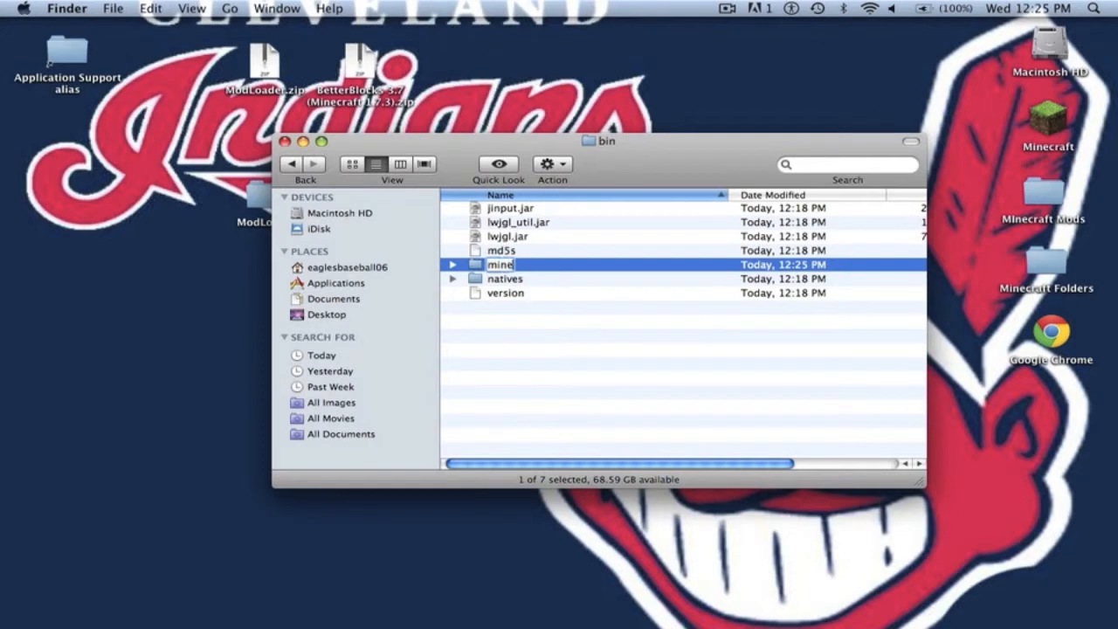
left_click(505, 293)
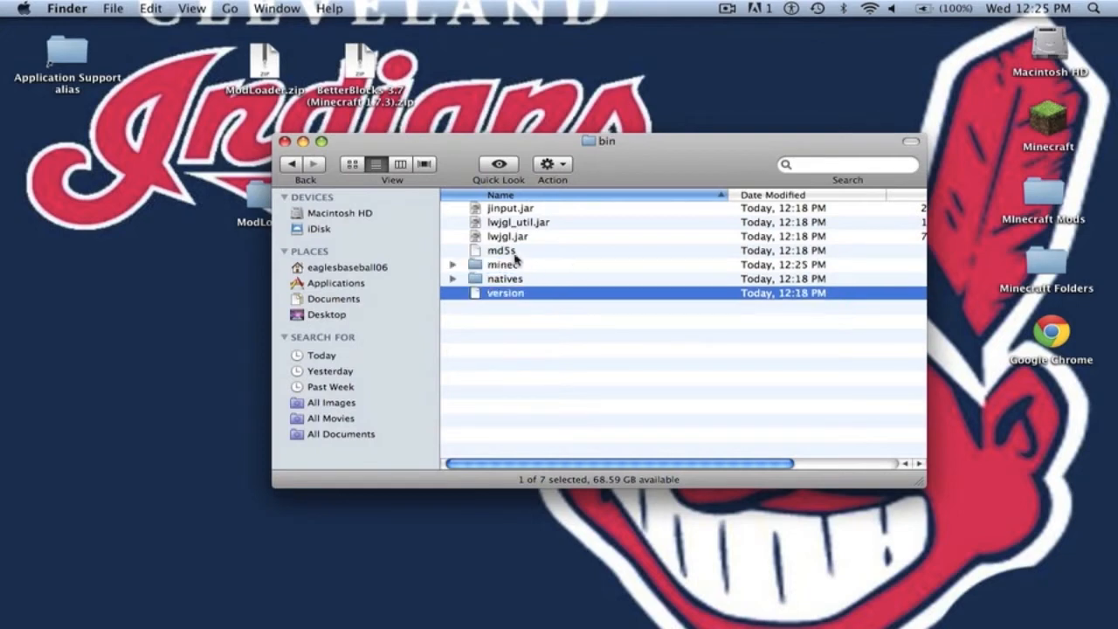
left_click(503, 264)
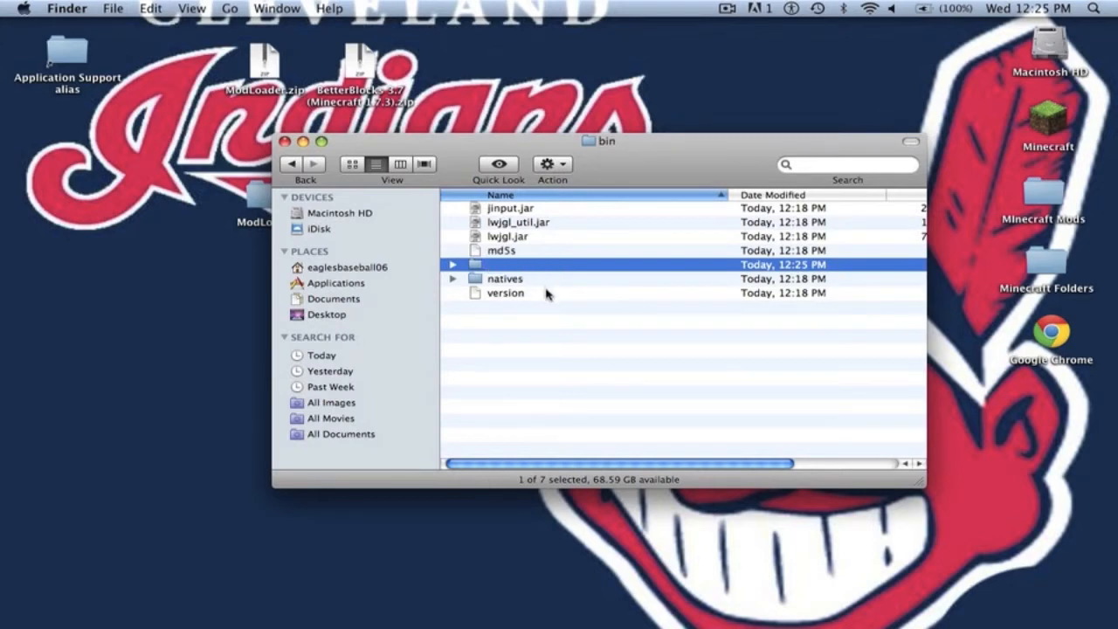
type("minecraft.jar")
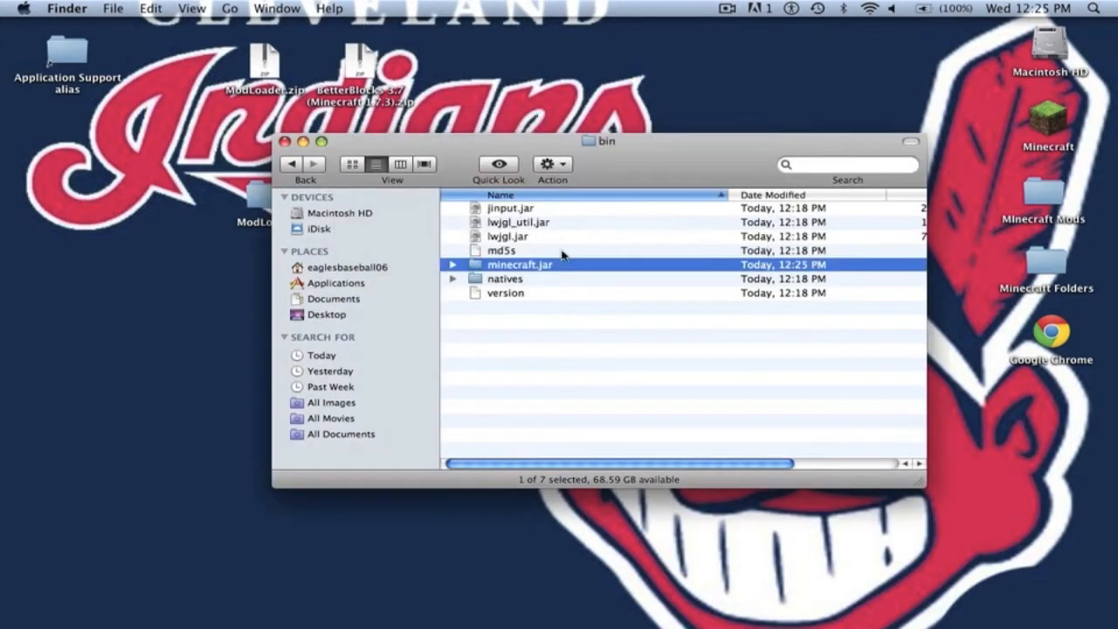
- Open the minecraft.jar folder and scroll through its 697 items toward META-INF
double_click(521, 265)
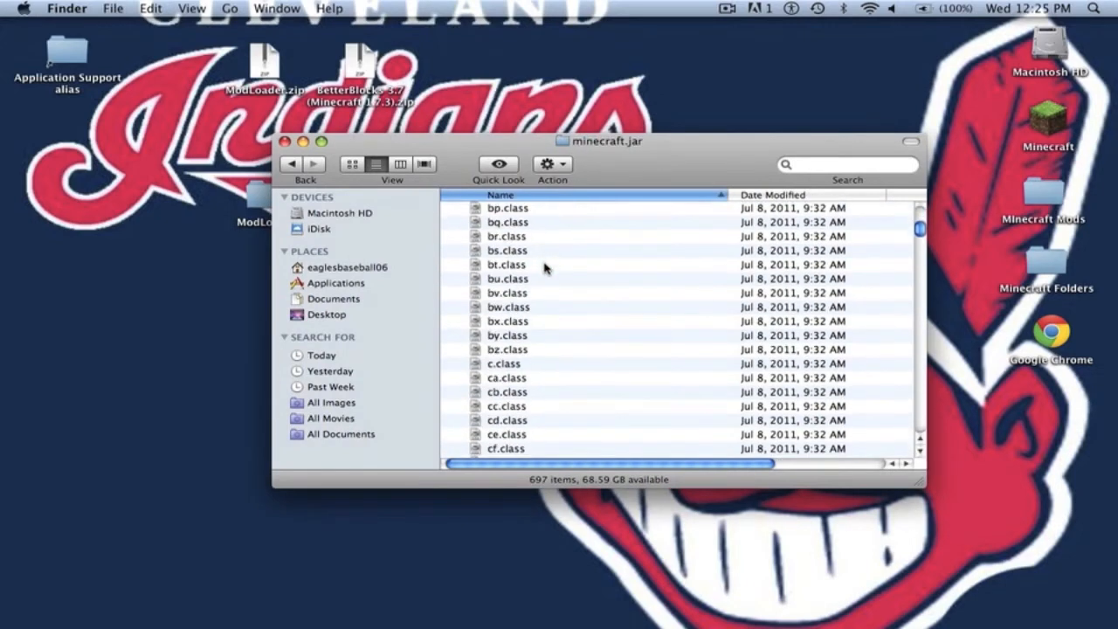
scroll("down", 3)
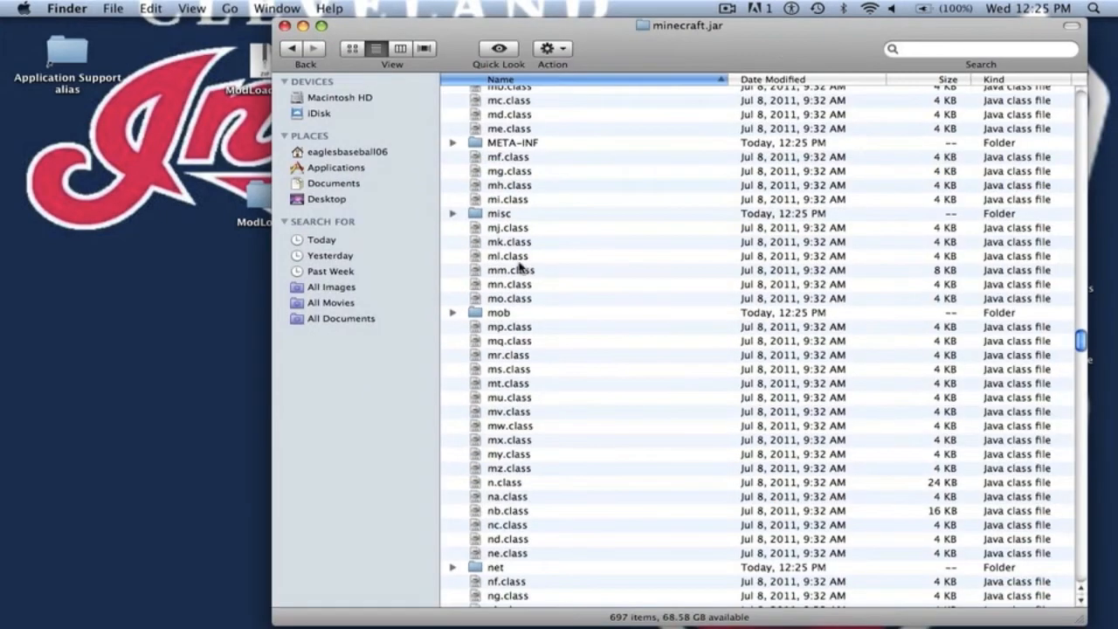
- Trash both MOJANG_C files in META-INF, keeping MANIFEST.MF, and return to minecraft.jar
double_click(512, 143)
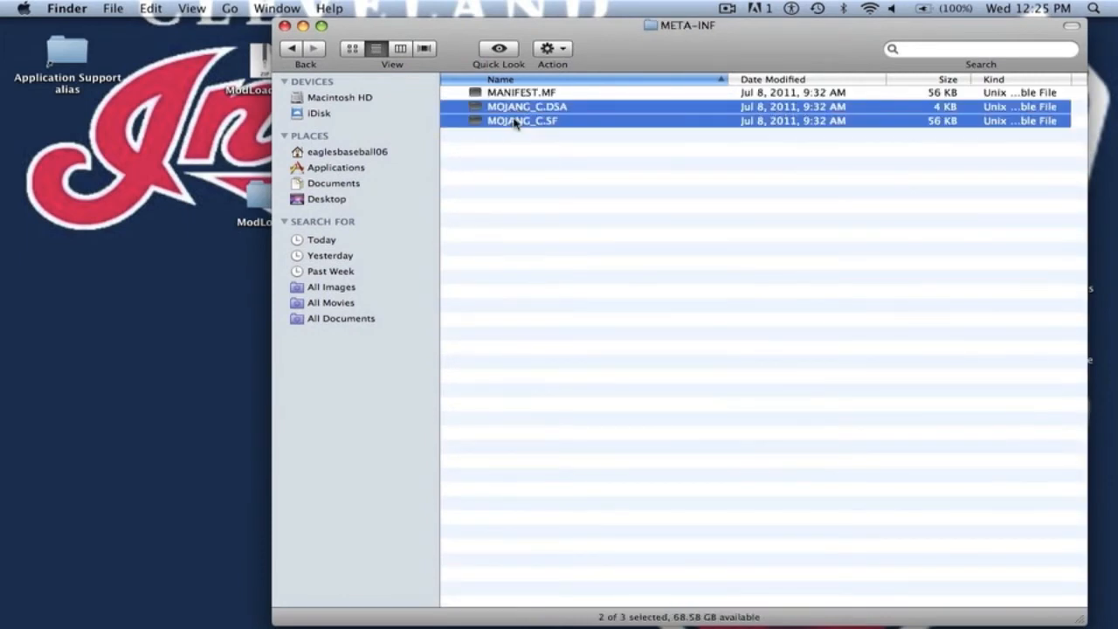
right_click(522, 121)
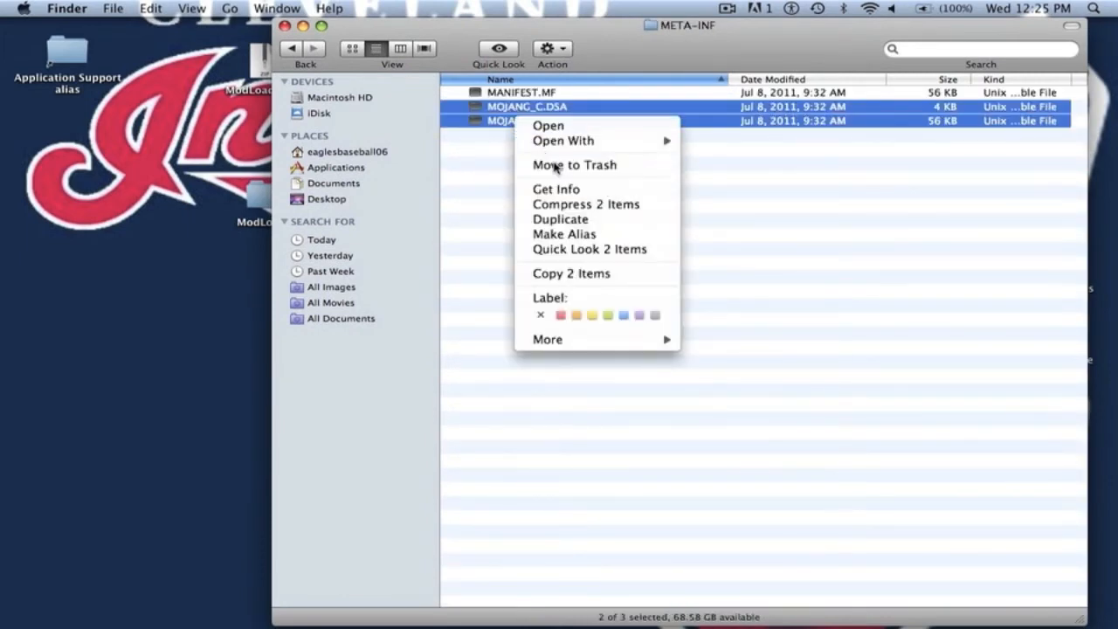
left_click(574, 164)
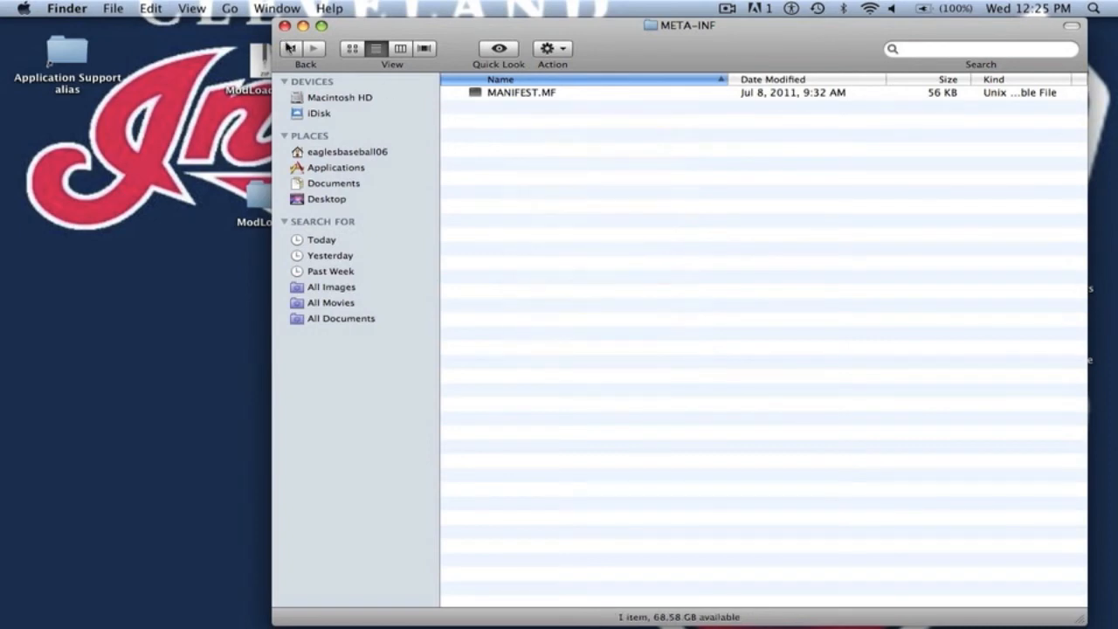
left_click(292, 49)
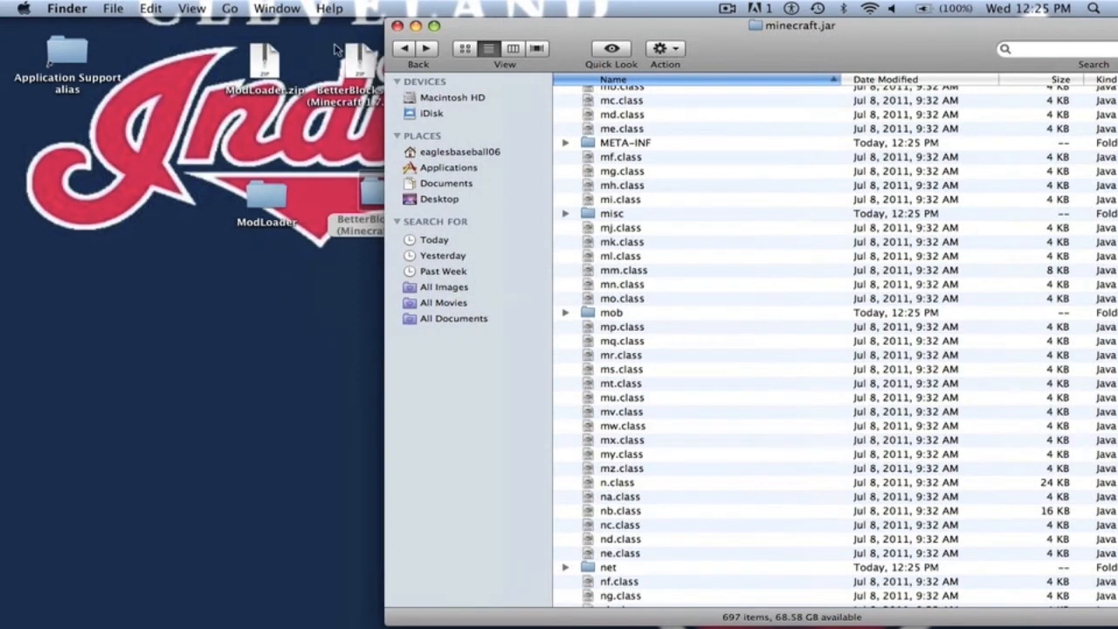
- Copy all ModLoader class files into minecraft.jar, replacing the existing copies
double_click(268, 192)
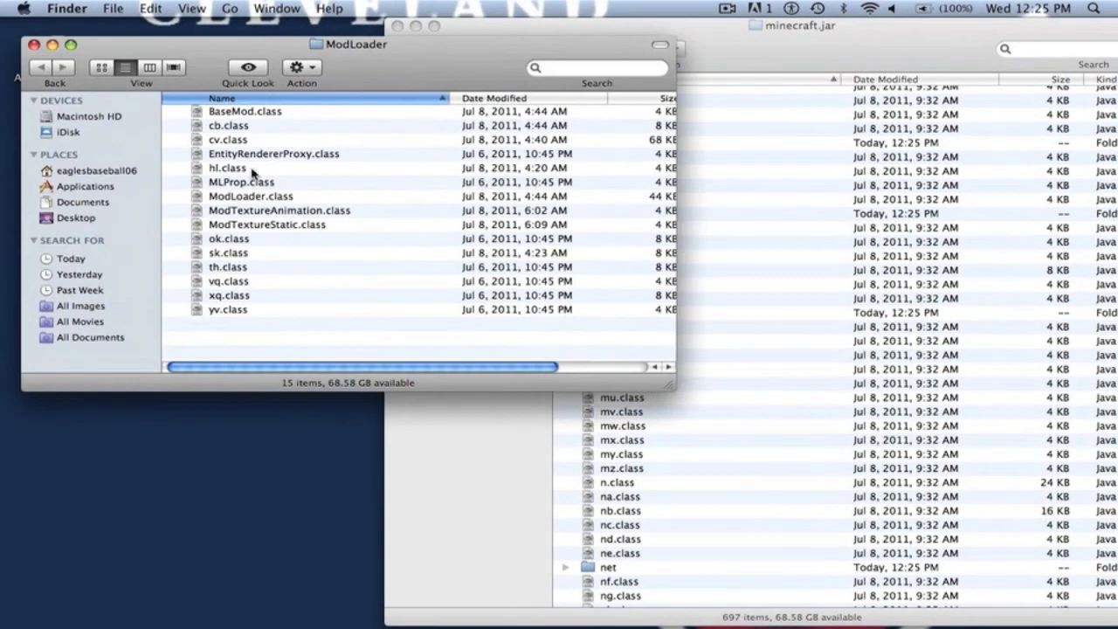
left_click(245, 111)
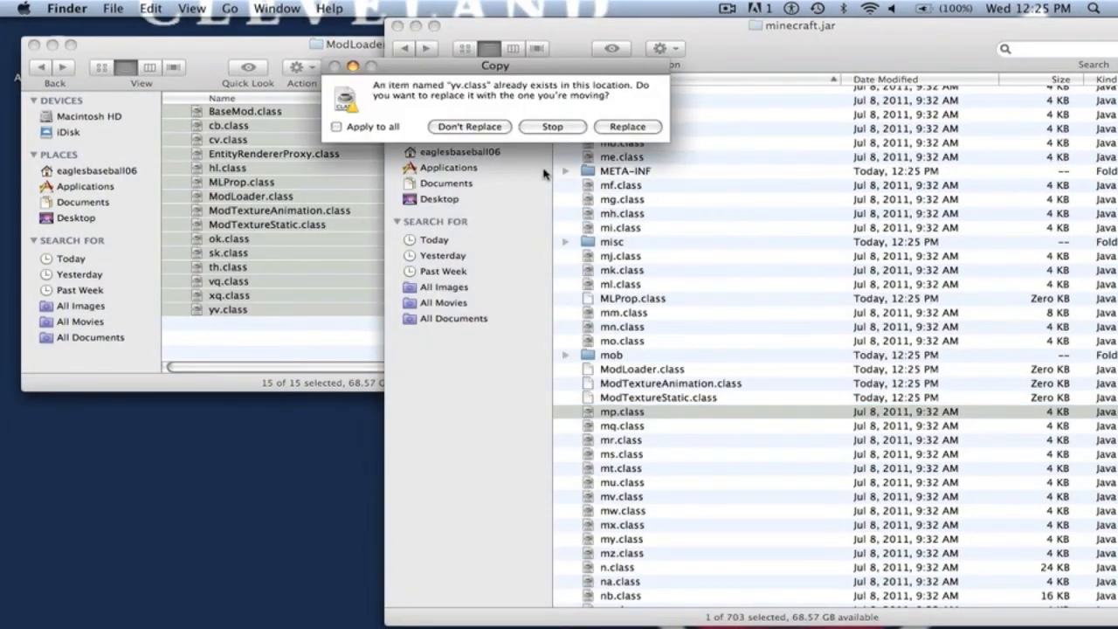
left_click(336, 126)
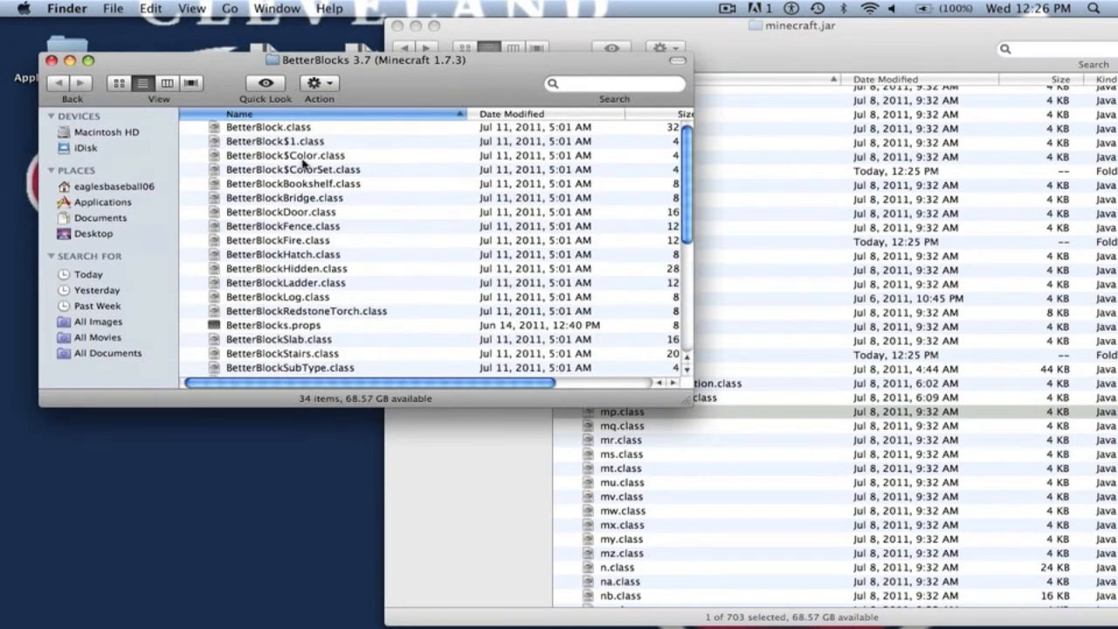
- Select all 34 BetterBlocks 3.7 files and copy them into minecraft.jar, giving 736 items
left_click(268, 126)
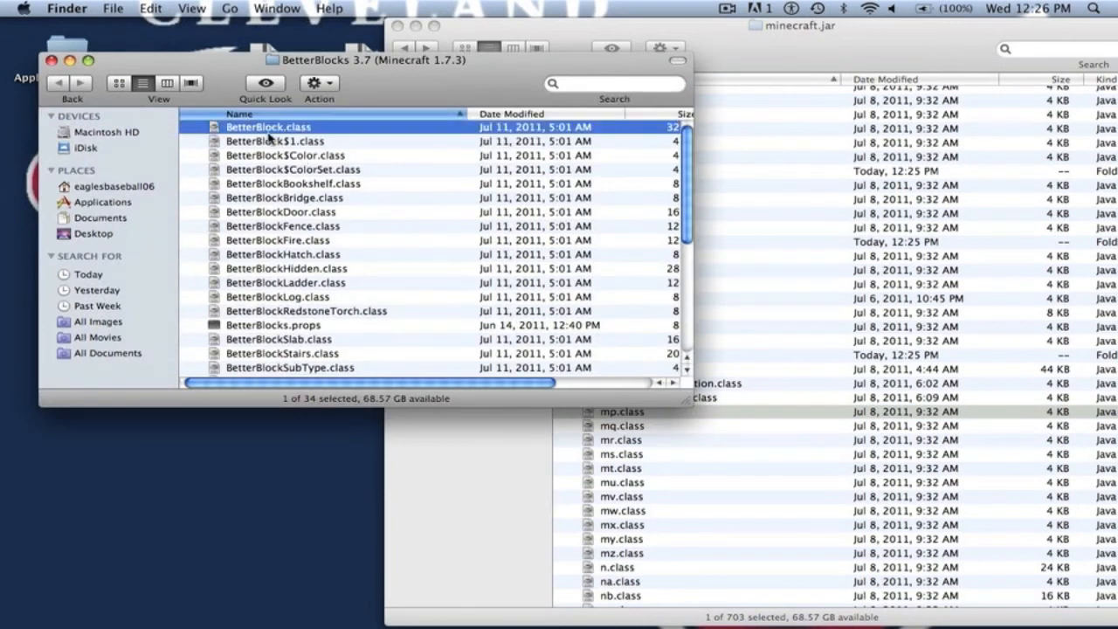
scroll("down", 3)
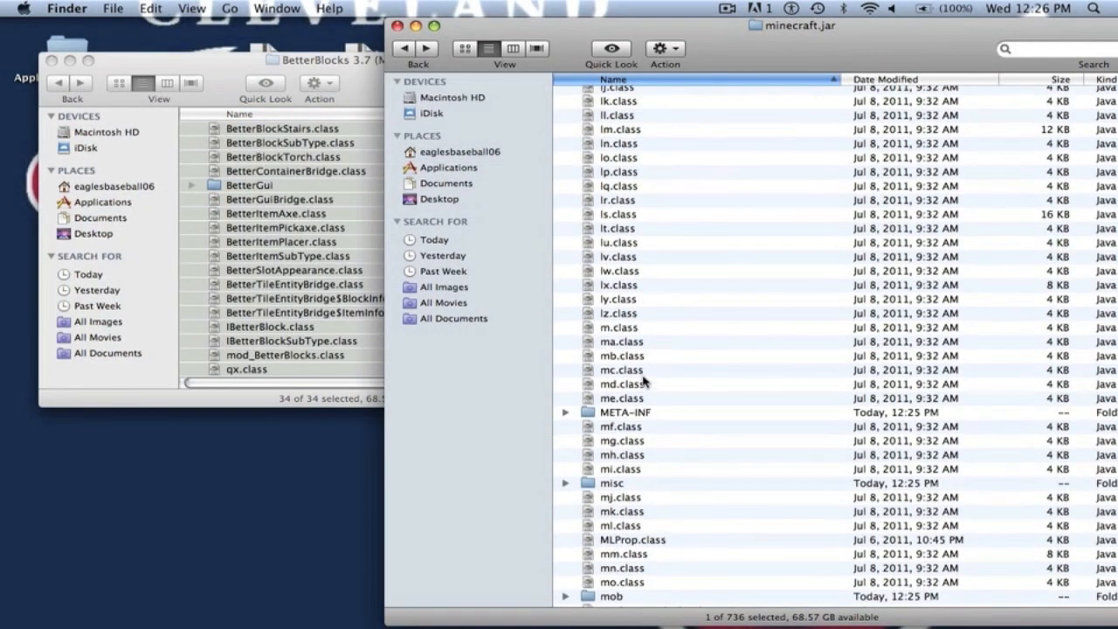
- Open META-INF in minecraft.jar, then close the minecraft.jar and BetterBlocks windows
left_click(626, 411)
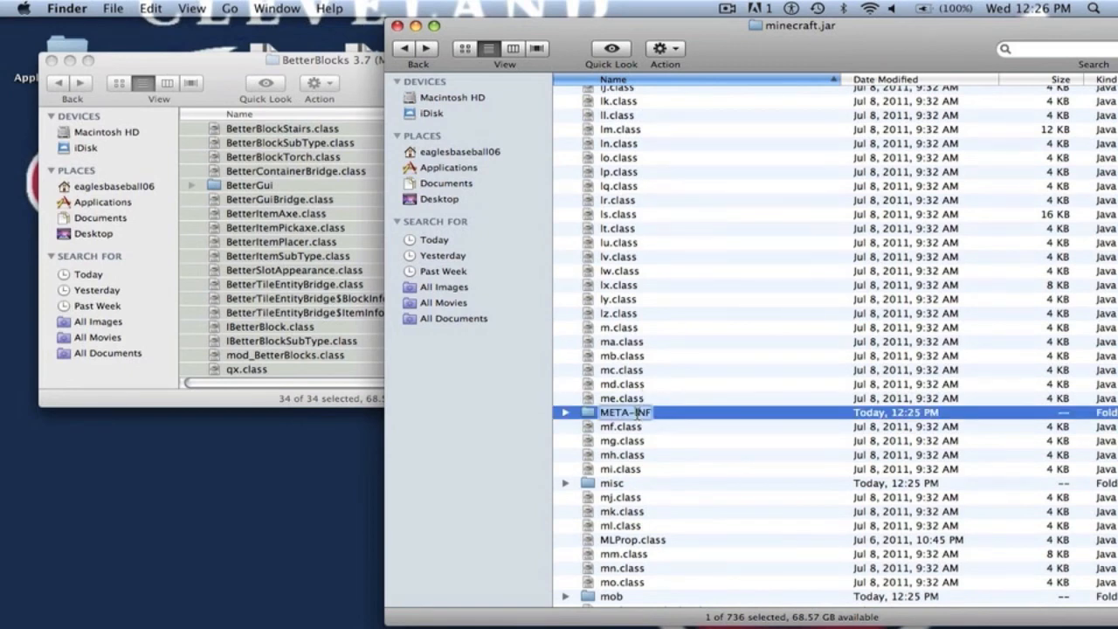
double_click(626, 412)
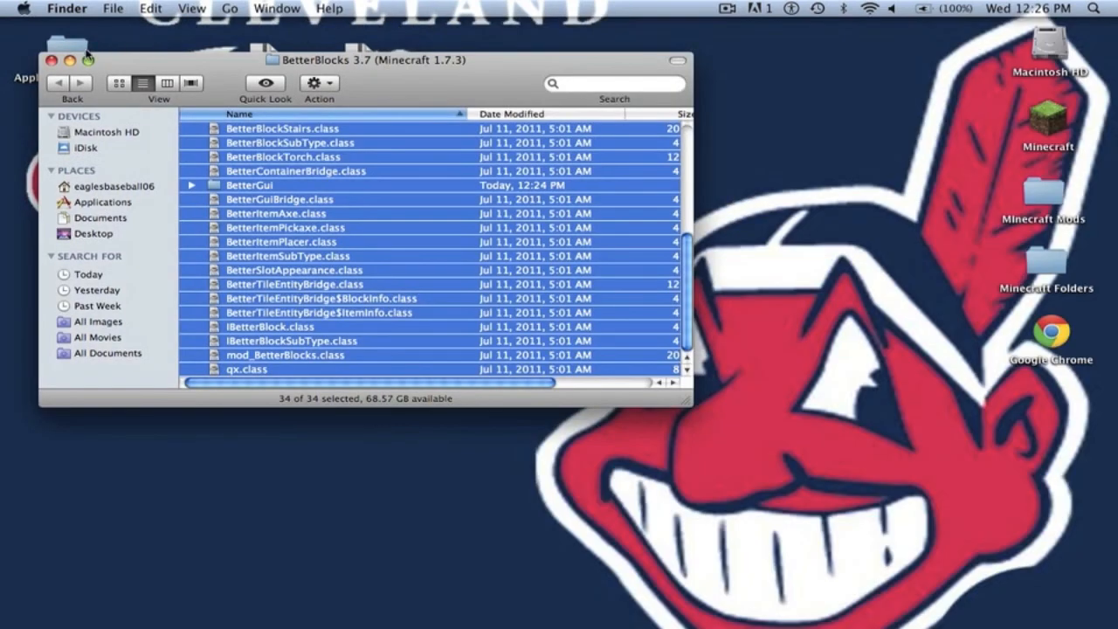
left_click(51, 60)
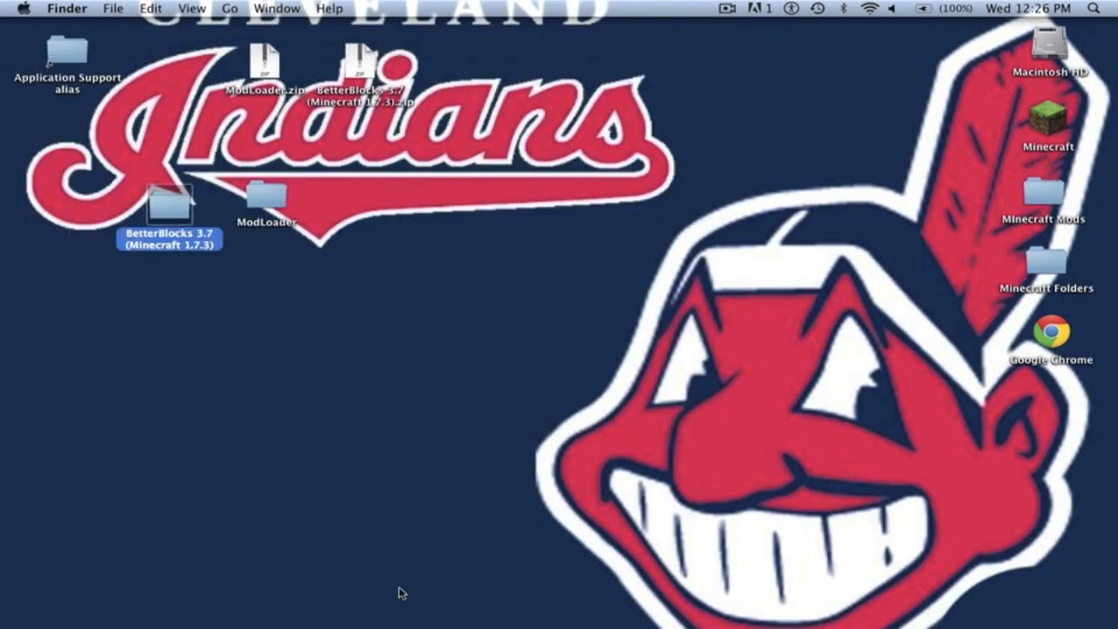